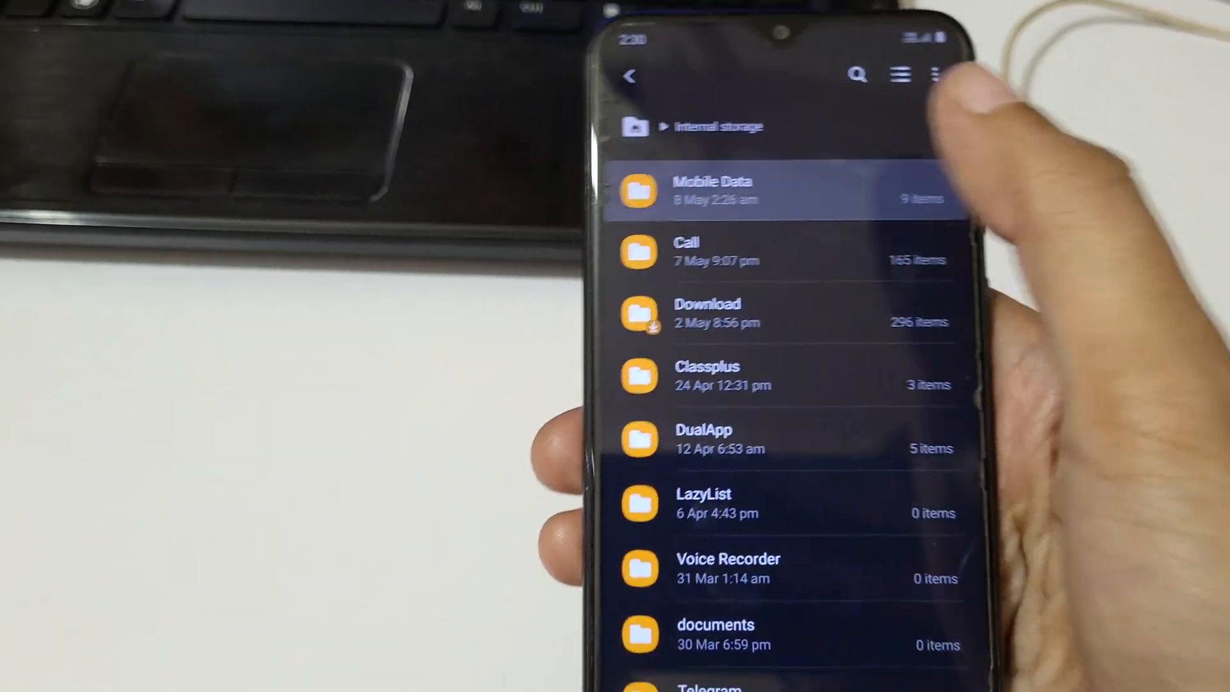
- Locate Mobile Data in the phone's internal storage, then dismiss the Galaxy M20 notification
{"action": "left_click", "coordinate": [713, 192]}
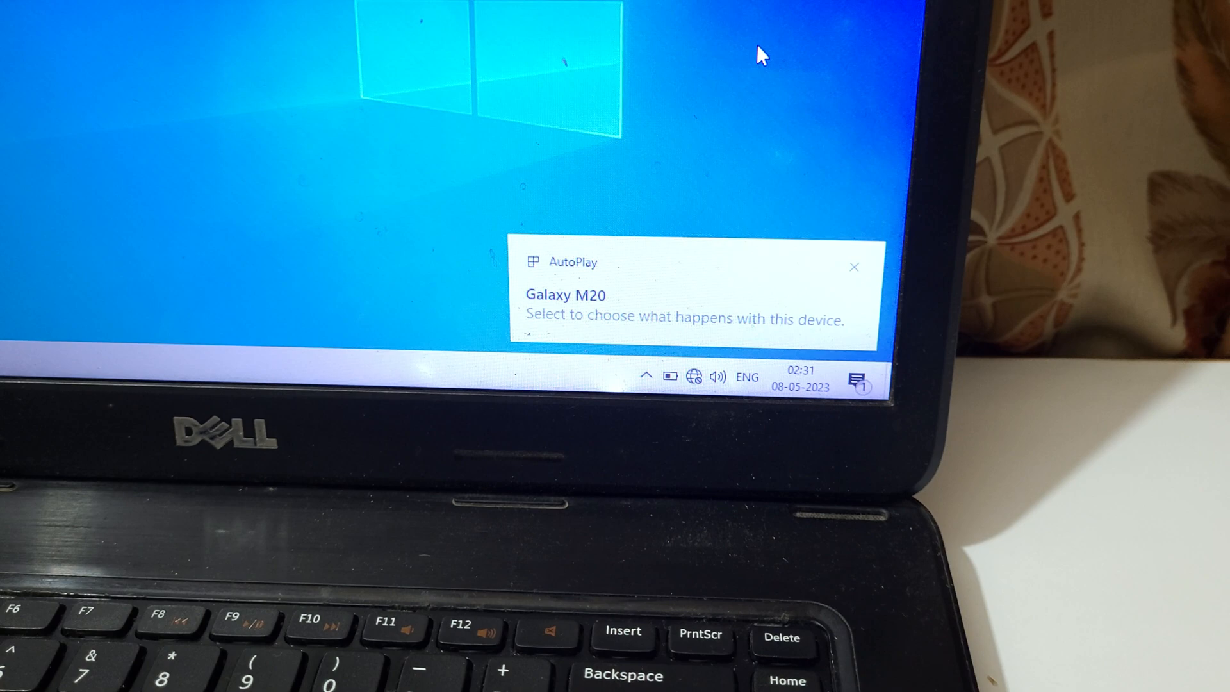
{"action": "left_click", "coordinate": [854, 266]}
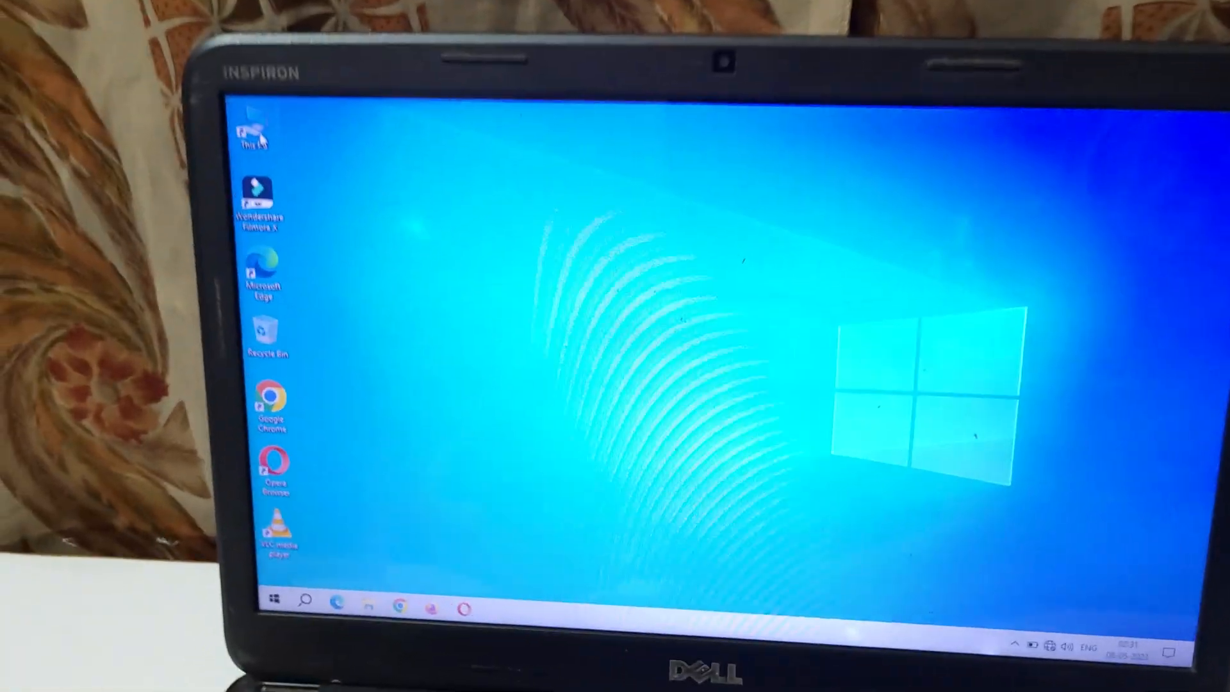
- Browse This PC > Galaxy M20 > Phone, peek inside Mobile Data, then return
{"action": "double_click", "coordinate": [254, 130]}
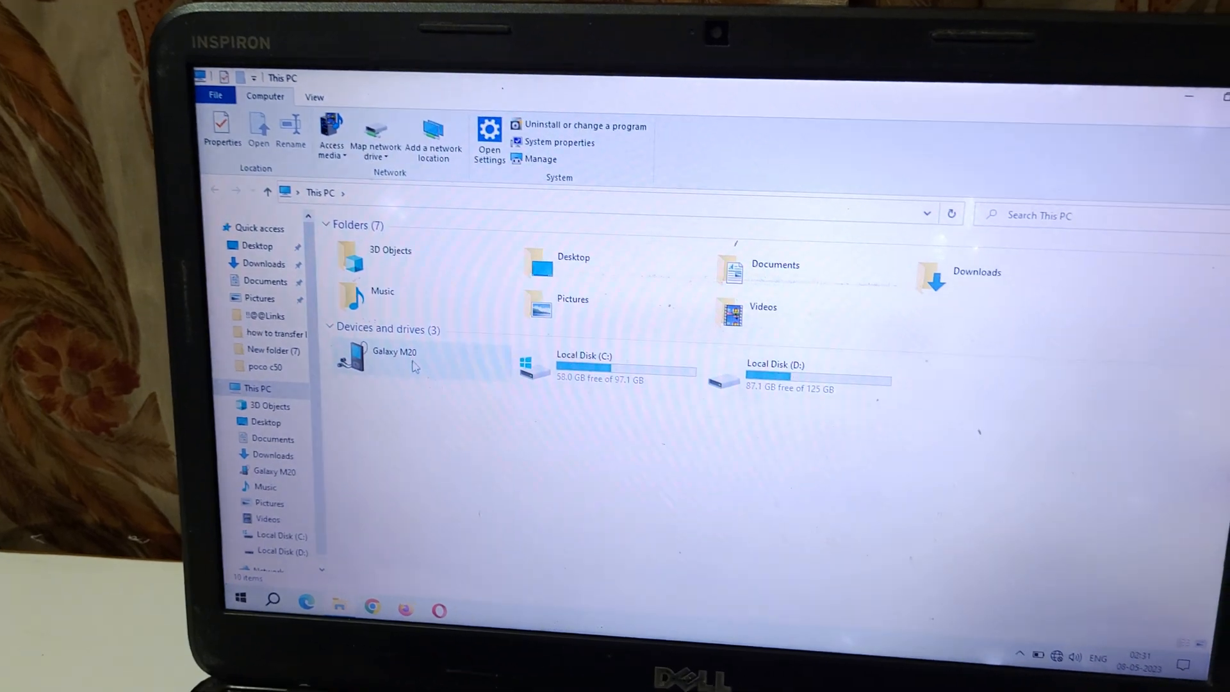
{"action": "double_click", "coordinate": [394, 352]}
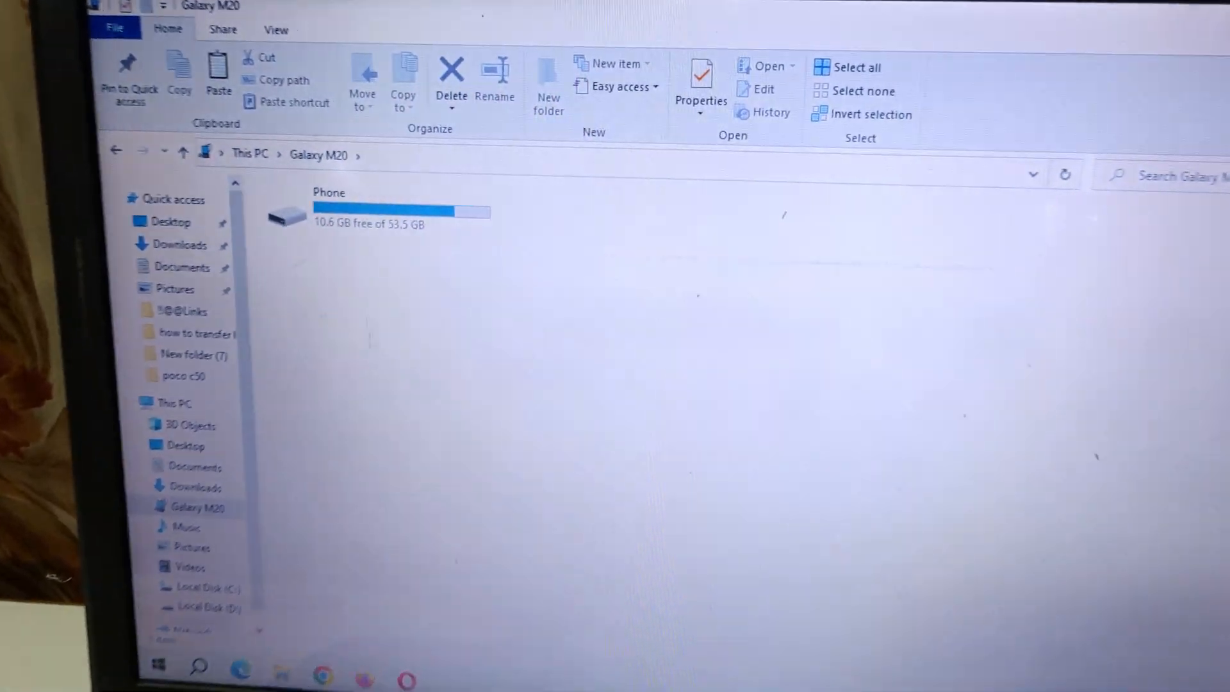
{"action": "mouse_move", "coordinate": [424, 239]}
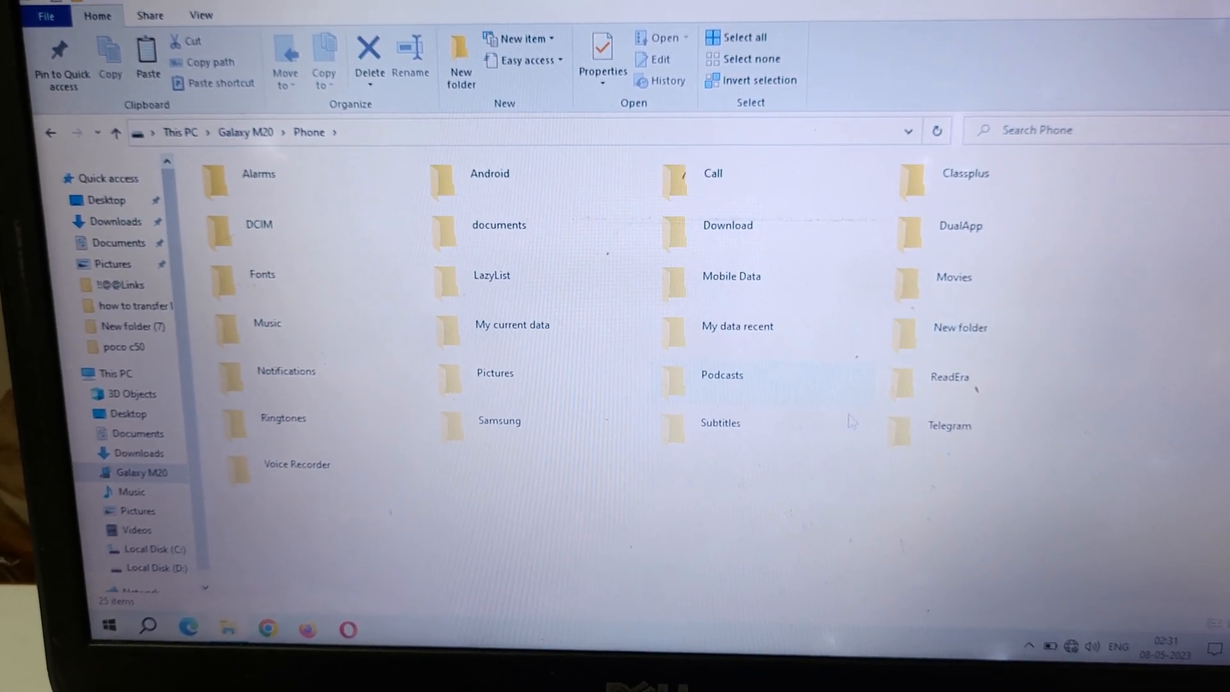
{"action": "left_click", "coordinate": [722, 283]}
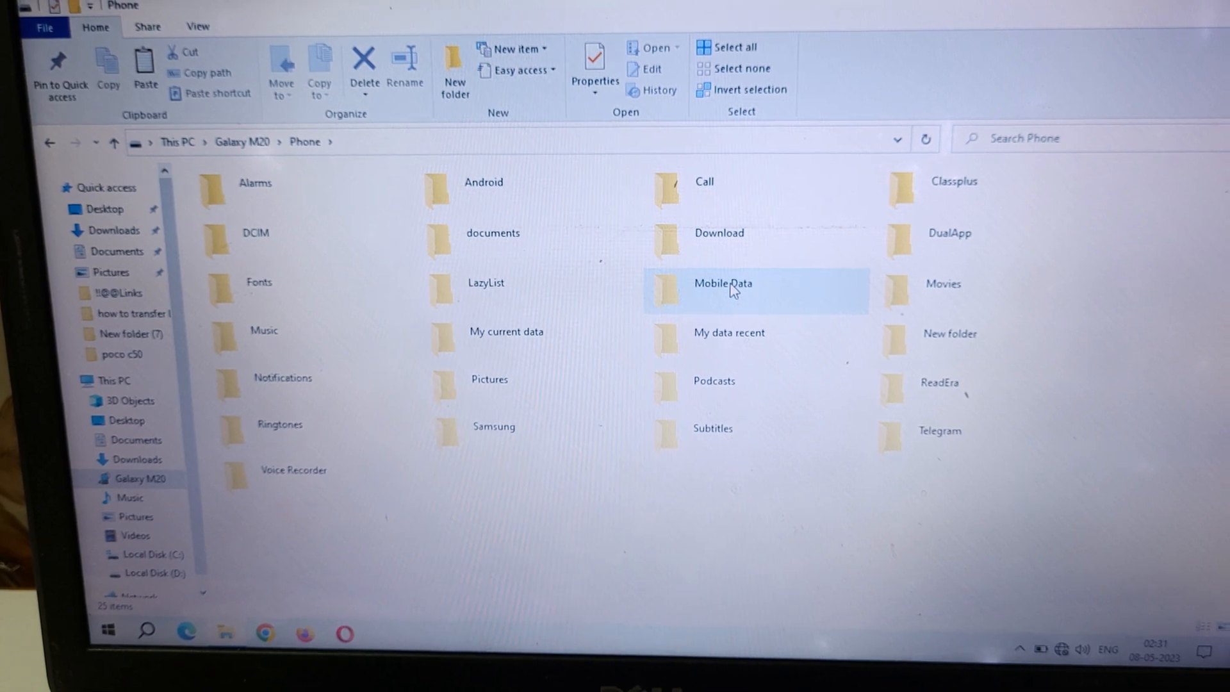
{"action": "double_click", "coordinate": [722, 283]}
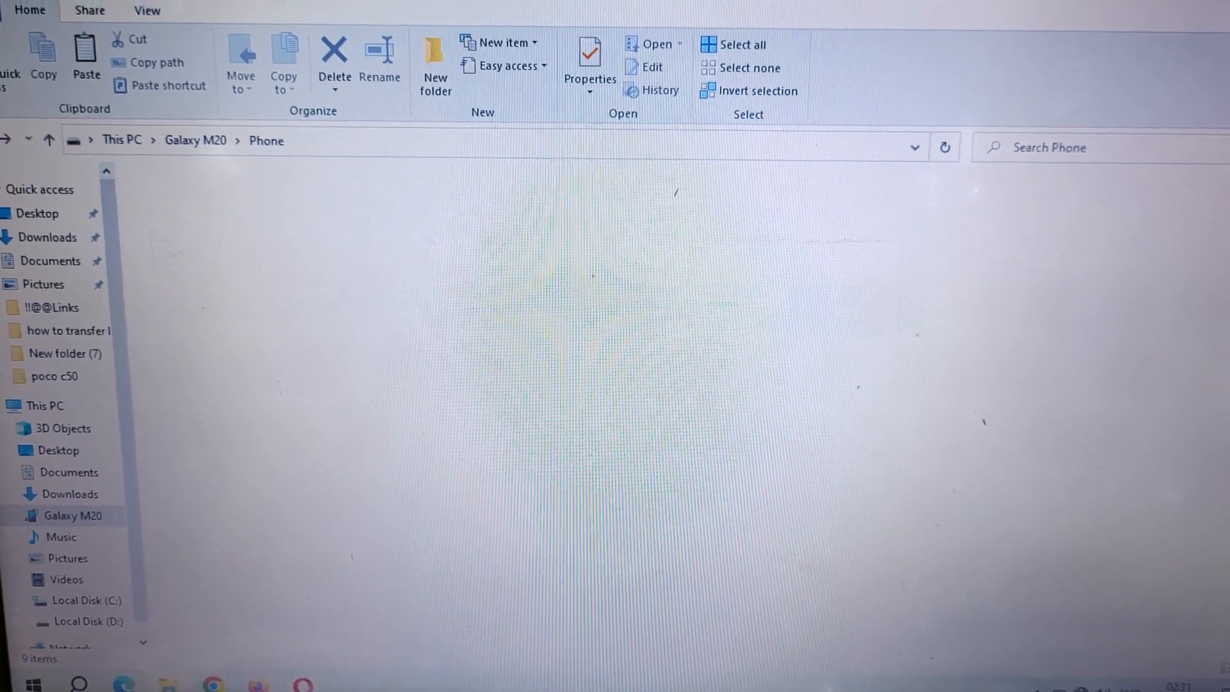
{"action": "left_click", "coordinate": [709, 307]}
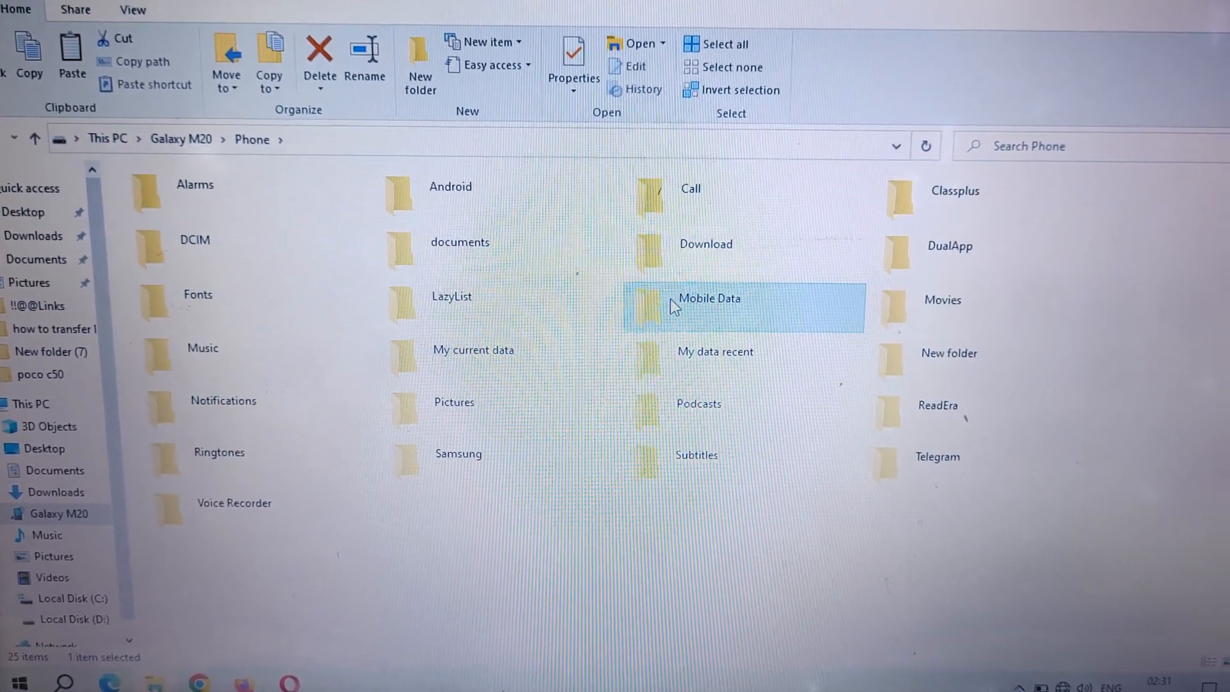
- Copy the phone's Mobile Data folder from its context menu
{"action": "right_click", "coordinate": [707, 306]}
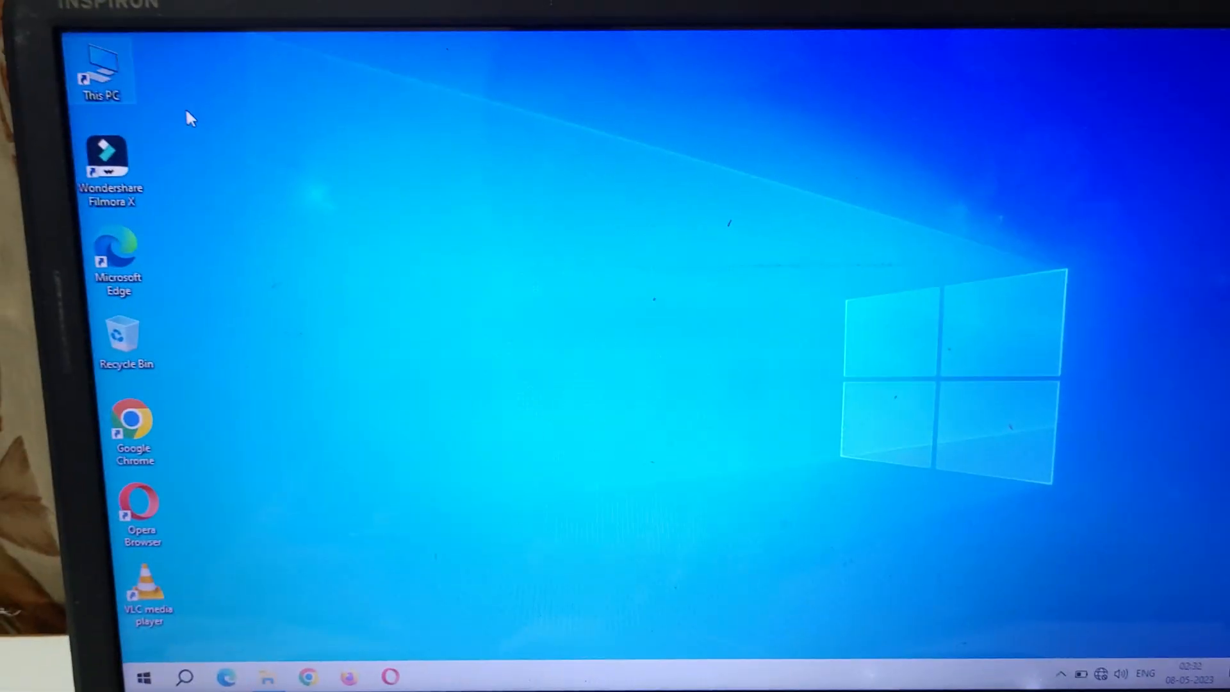
- Paste the Mobile Data folder onto an empty spot on the desktop
{"action": "right_click", "coordinate": [266, 193]}
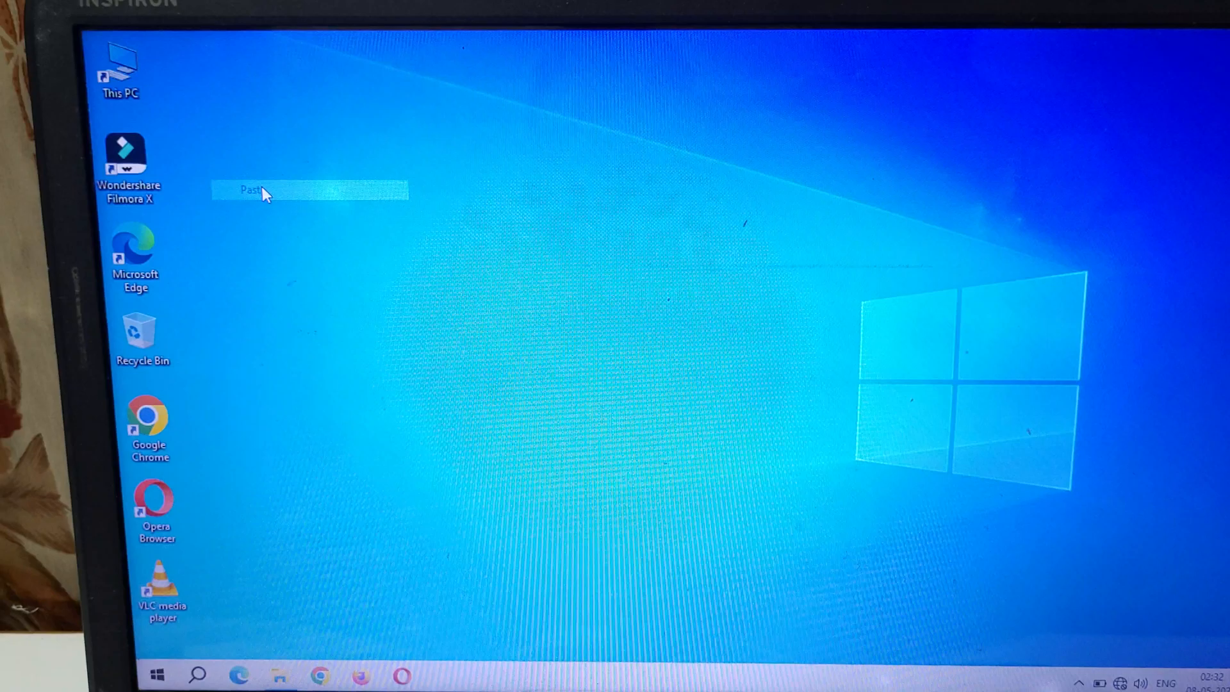
{"action": "left_click", "coordinate": [249, 191]}
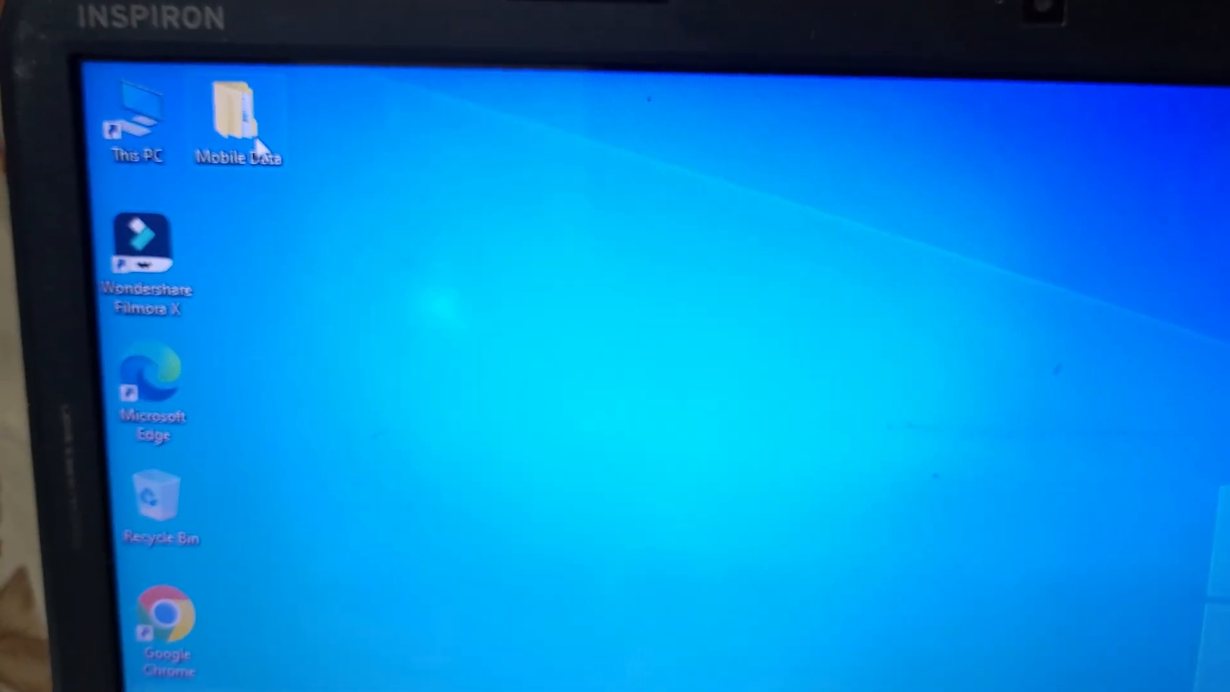
- Open desktop Mobile Data, view a bluetooth mouse photo, then a speaker setup photo
{"action": "double_click", "coordinate": [237, 118]}
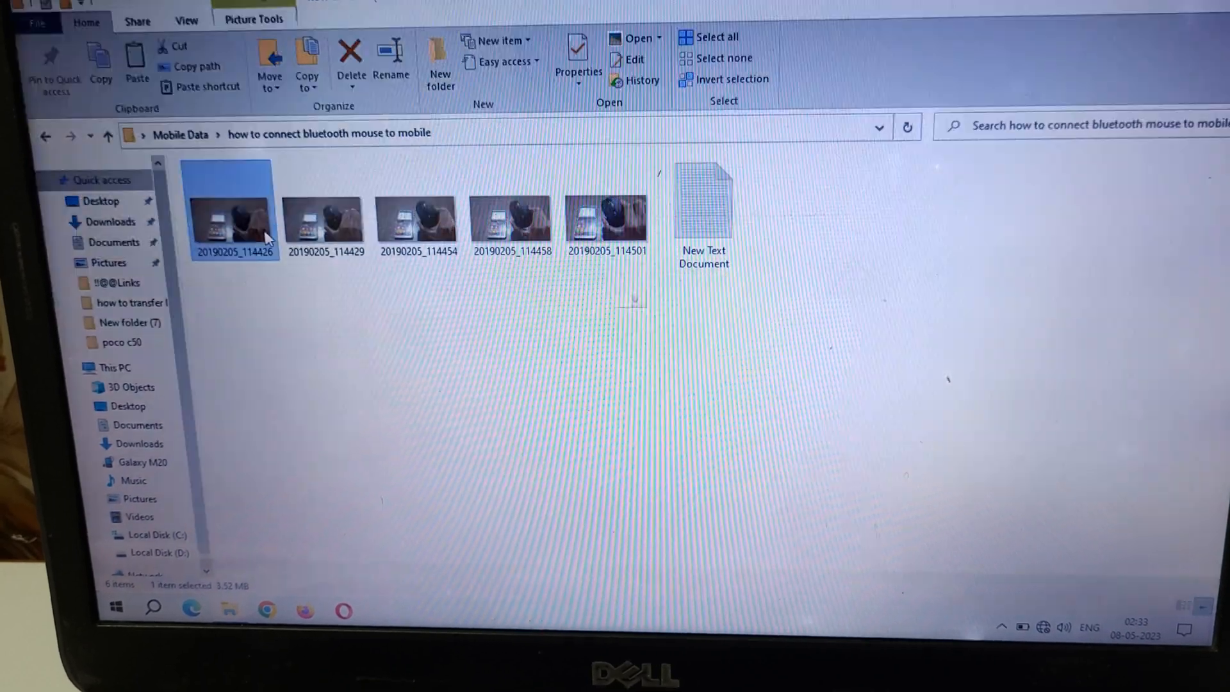
{"action": "double_click", "coordinate": [232, 212]}
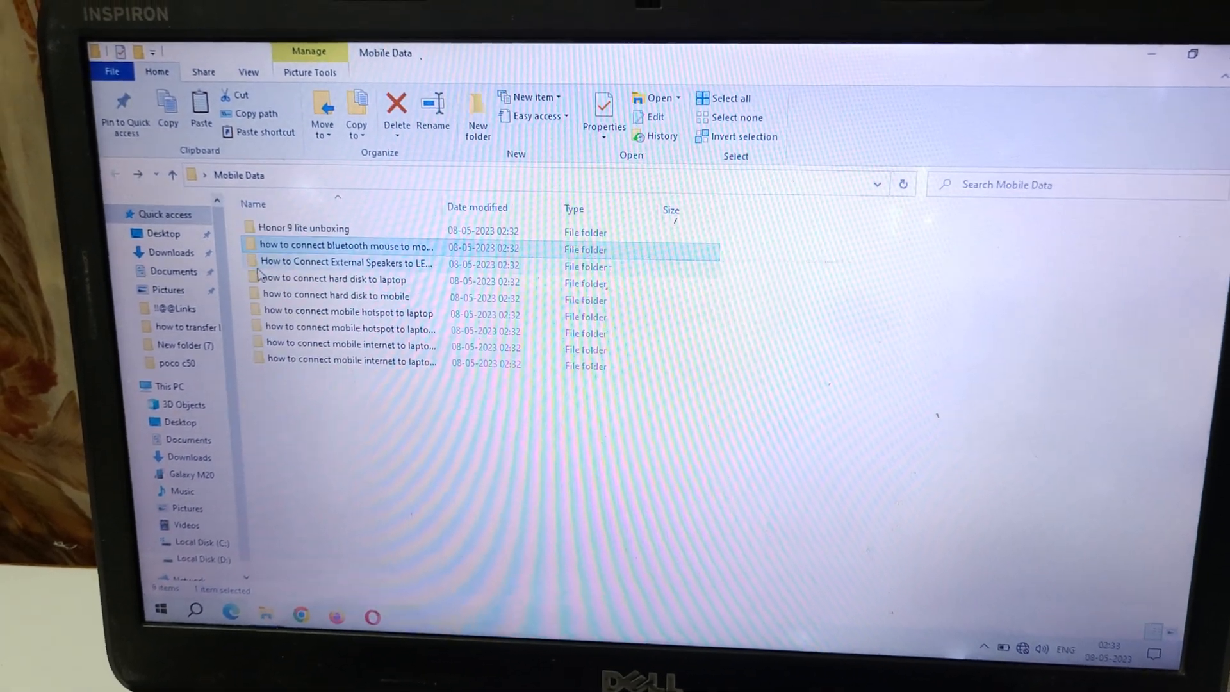
{"action": "double_click", "coordinate": [345, 262]}
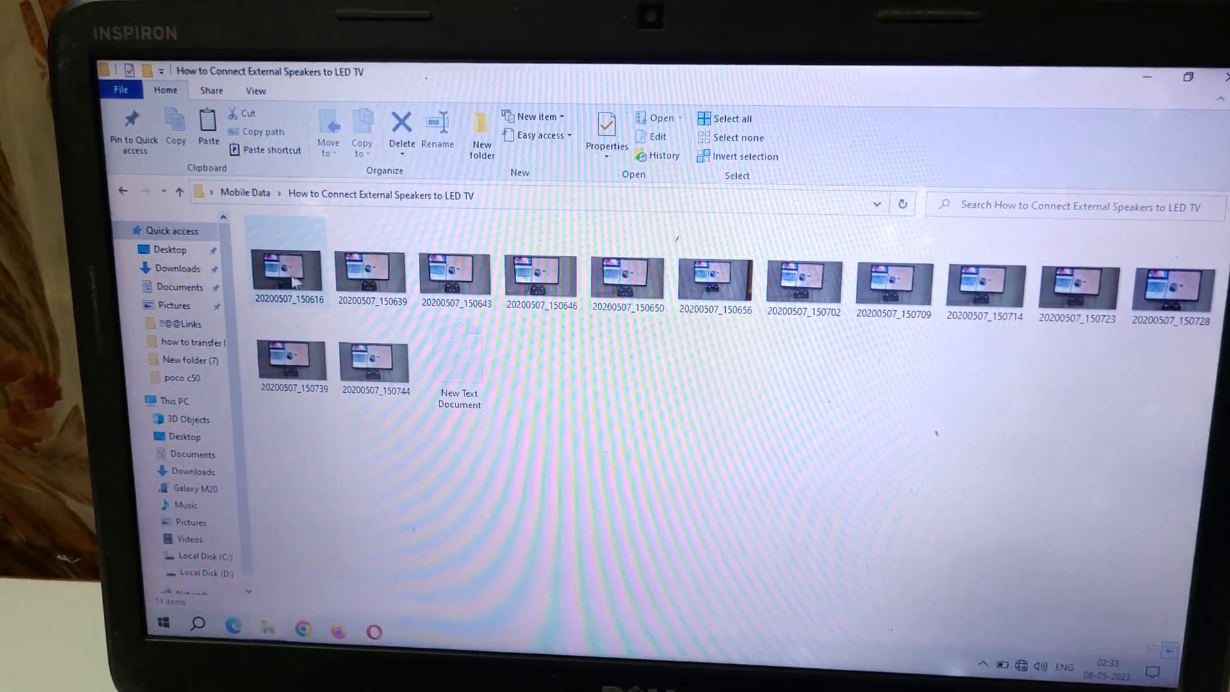
{"action": "double_click", "coordinate": [284, 272]}
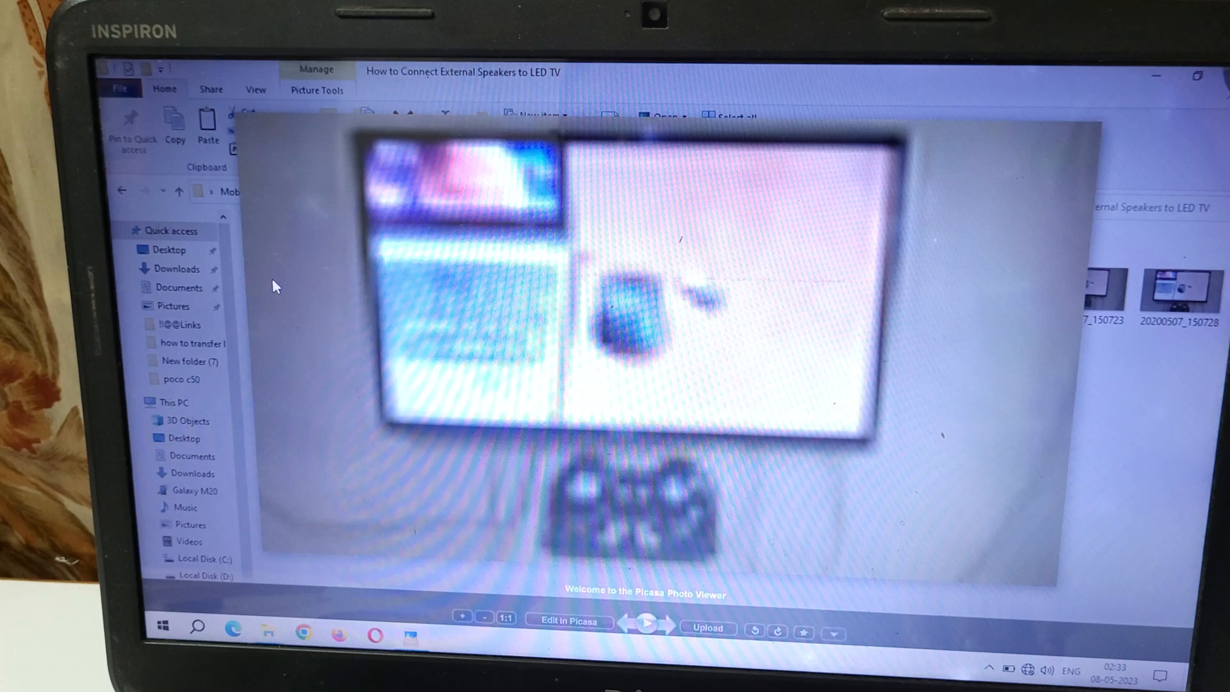
- Advance two photos through the external speakers images in Picasa Photo Viewer
{"action": "left_click", "coordinate": [647, 625]}
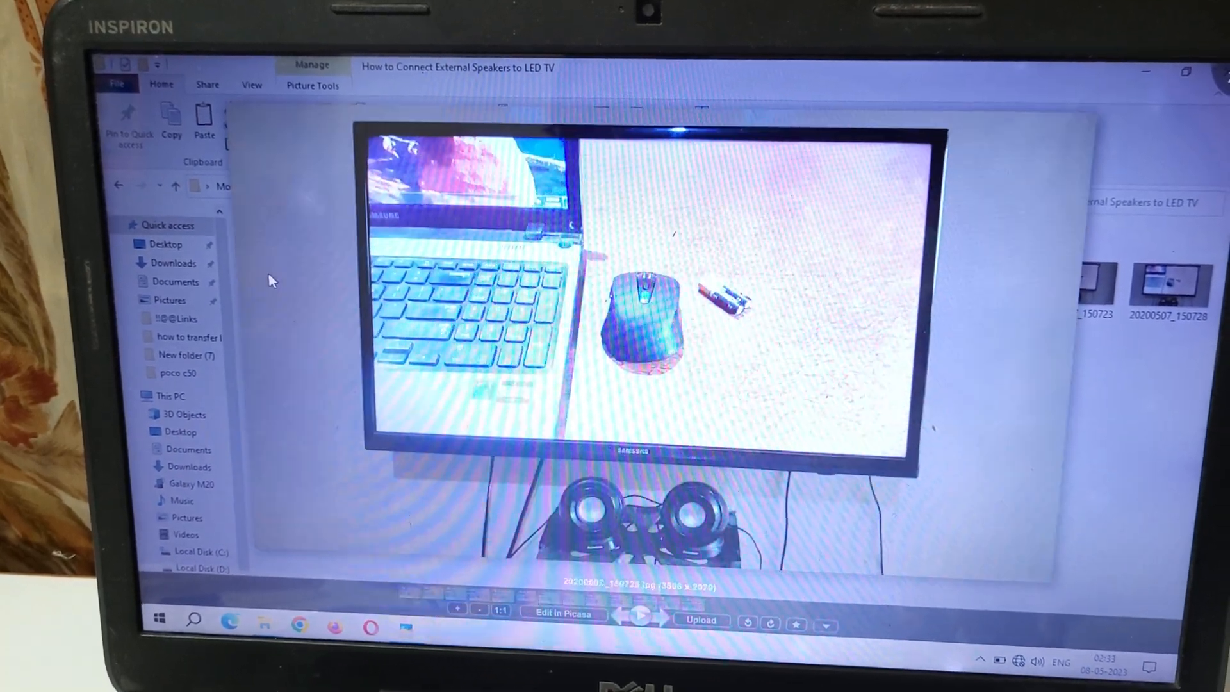
{"action": "left_click", "coordinate": [646, 621]}
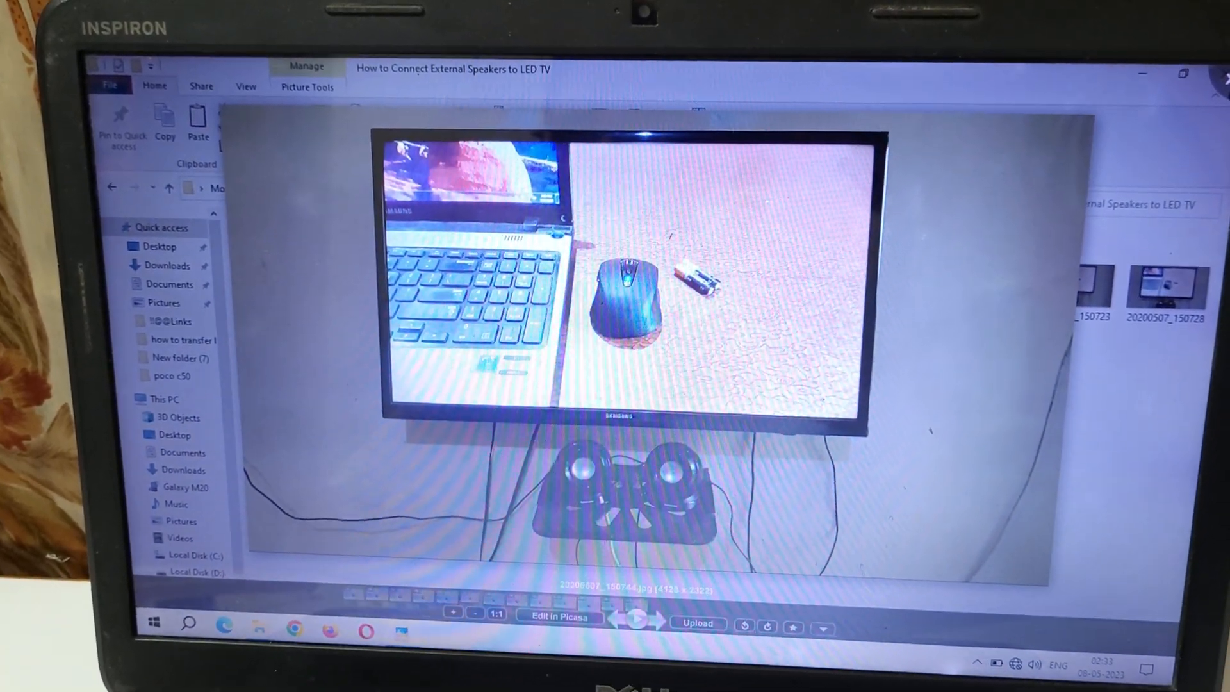